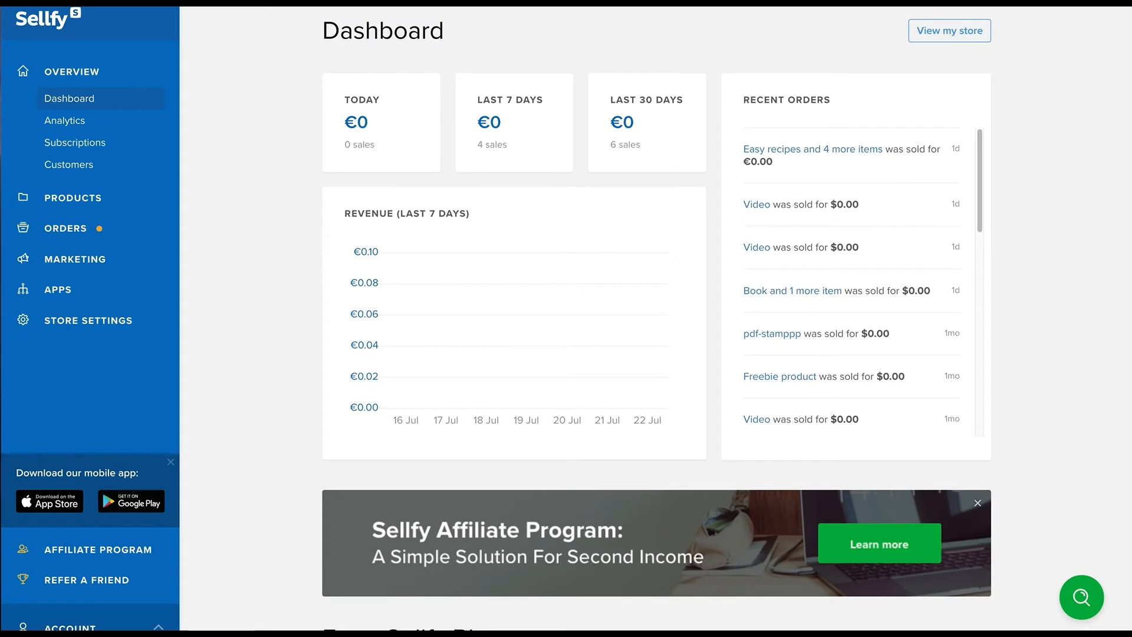
{"action": "mouse_move", "coordinate": [247, 197]}
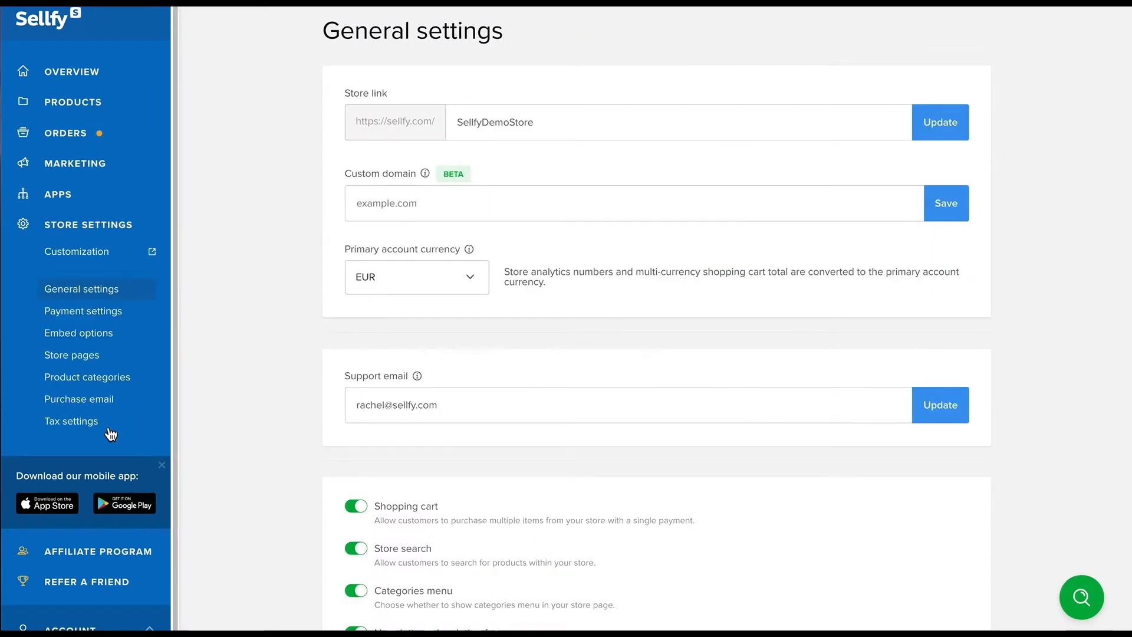
- Go to the store's Tax settings page from the Store Settings sidebar
{"action": "left_click", "coordinate": [71, 421]}
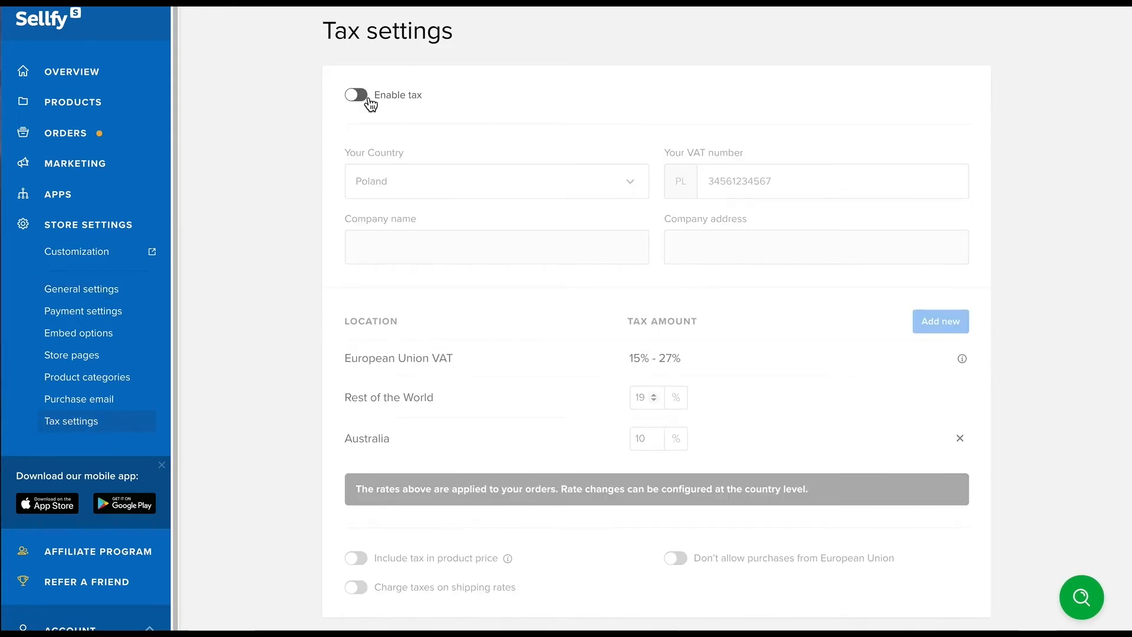
- Enable tax for the store and keep Poland selected as the store's country
{"action": "left_click", "coordinate": [496, 181]}
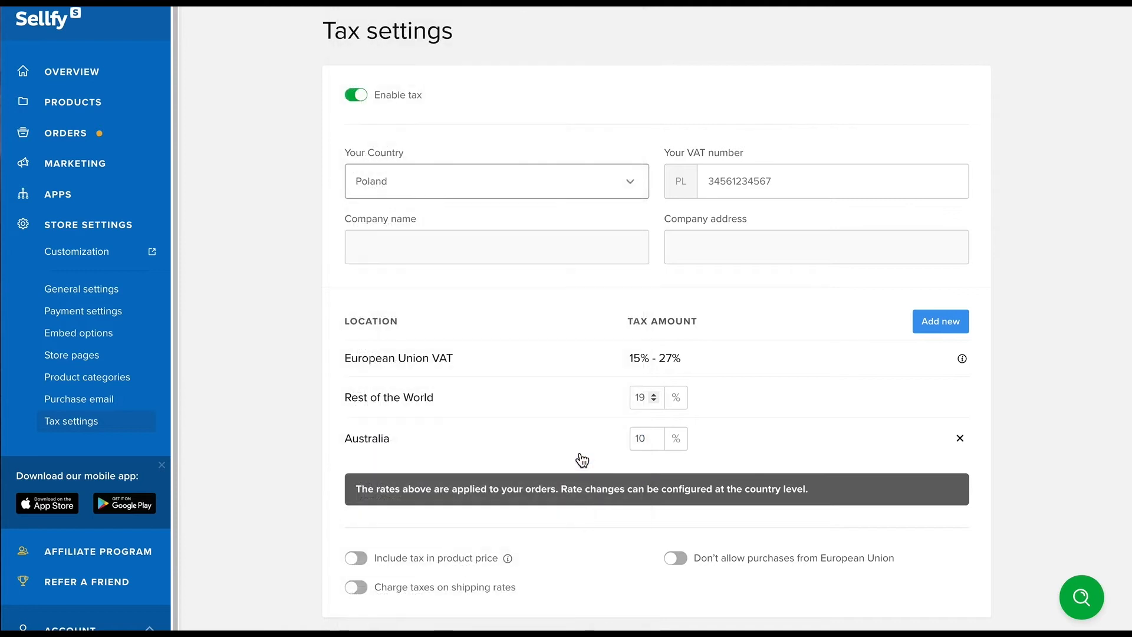
{"action": "left_click", "coordinate": [496, 182]}
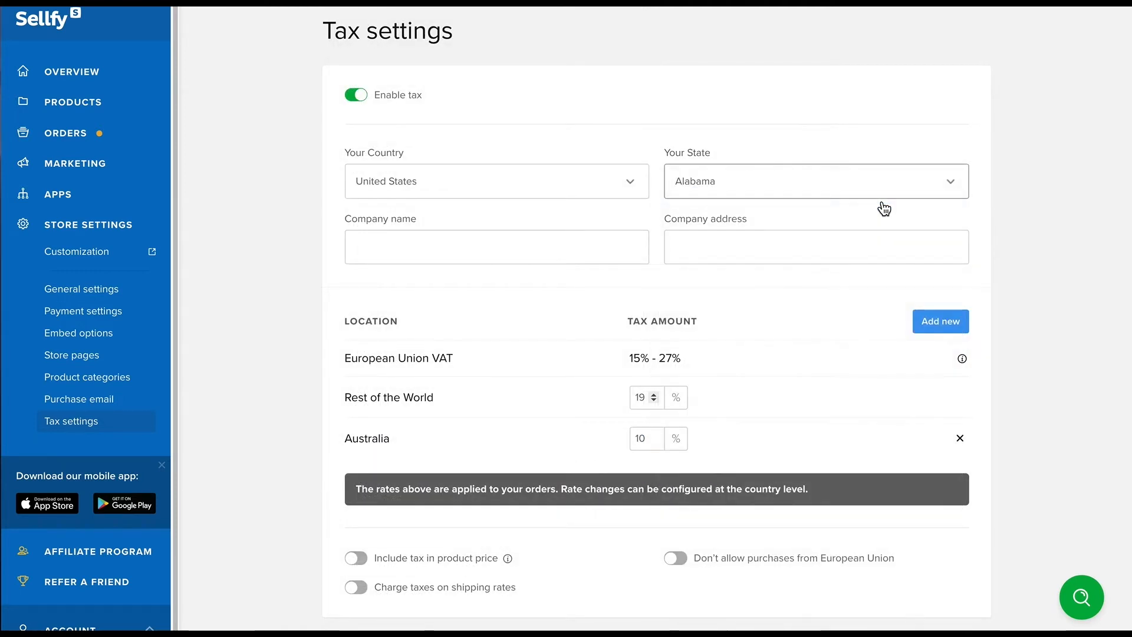
{"action": "left_click", "coordinate": [497, 181]}
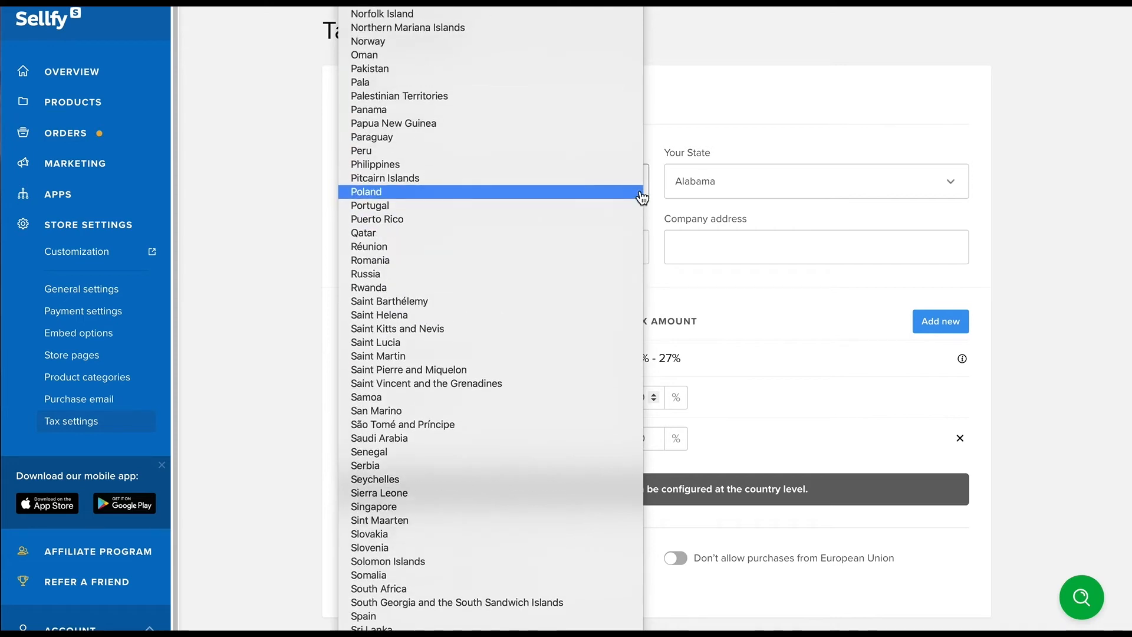
{"action": "left_click", "coordinate": [364, 191]}
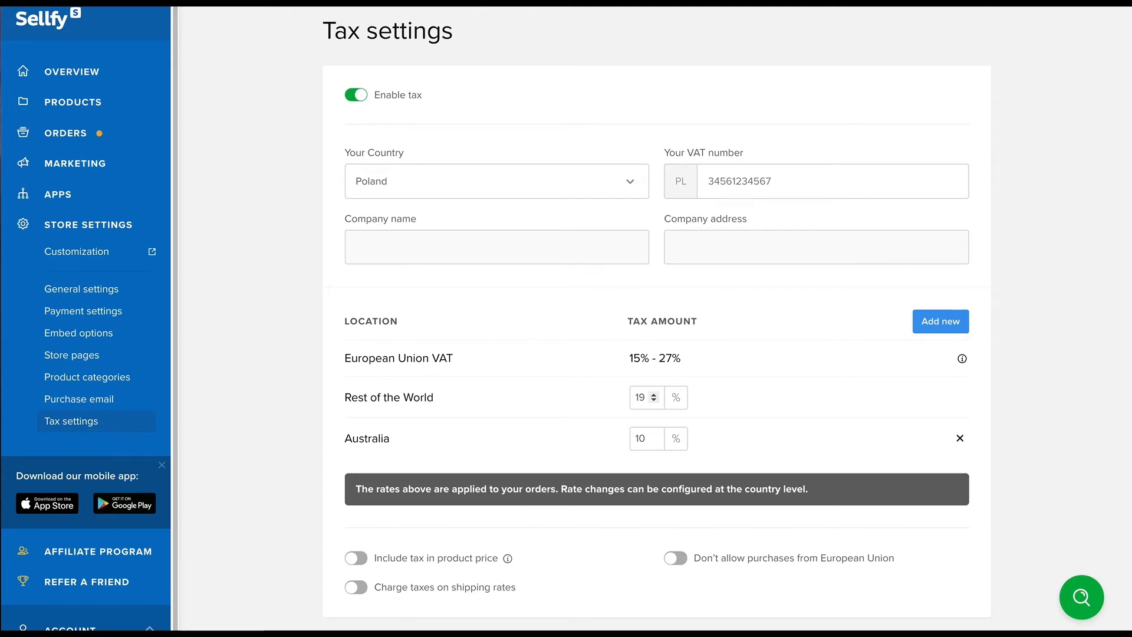
- Export the VAT MOSS report for March to June 2020 and save it as a CSV file
{"action": "scroll", "scroll_direction": "down", "scroll_amount": 3}
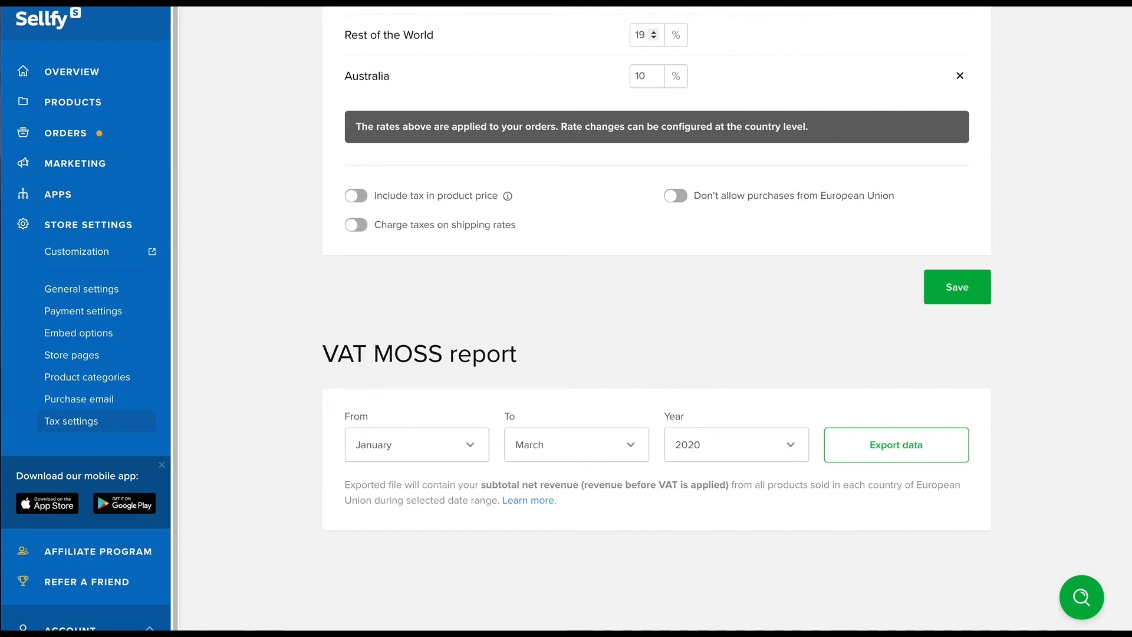
{"action": "mouse_move", "coordinate": [940, 426]}
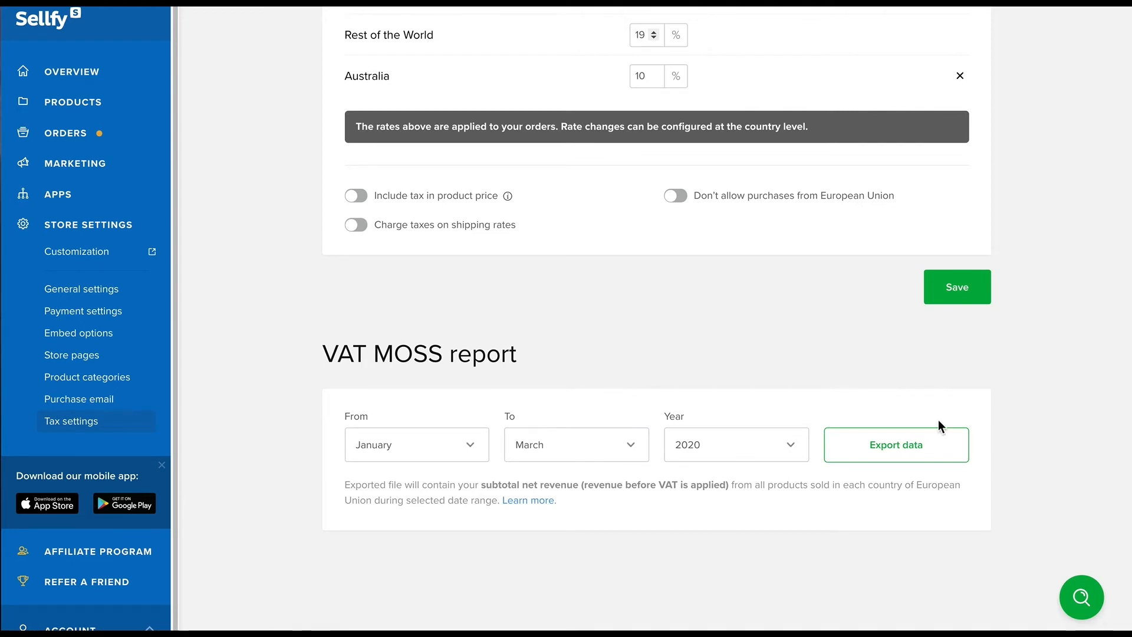
{"action": "left_click", "coordinate": [416, 444]}
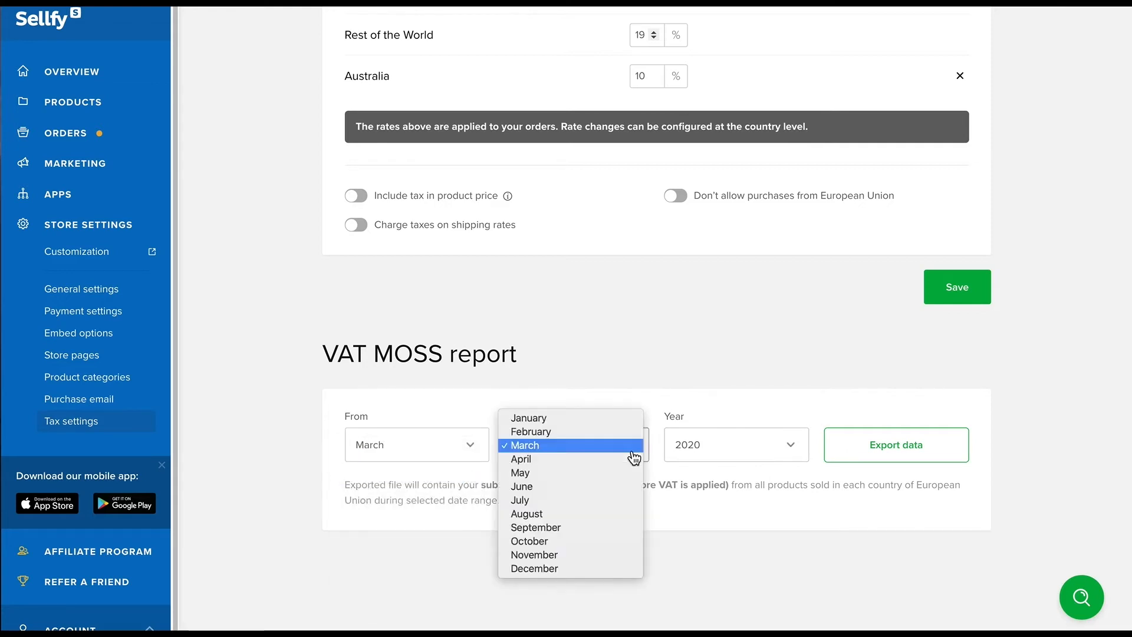
{"action": "left_click", "coordinate": [520, 485]}
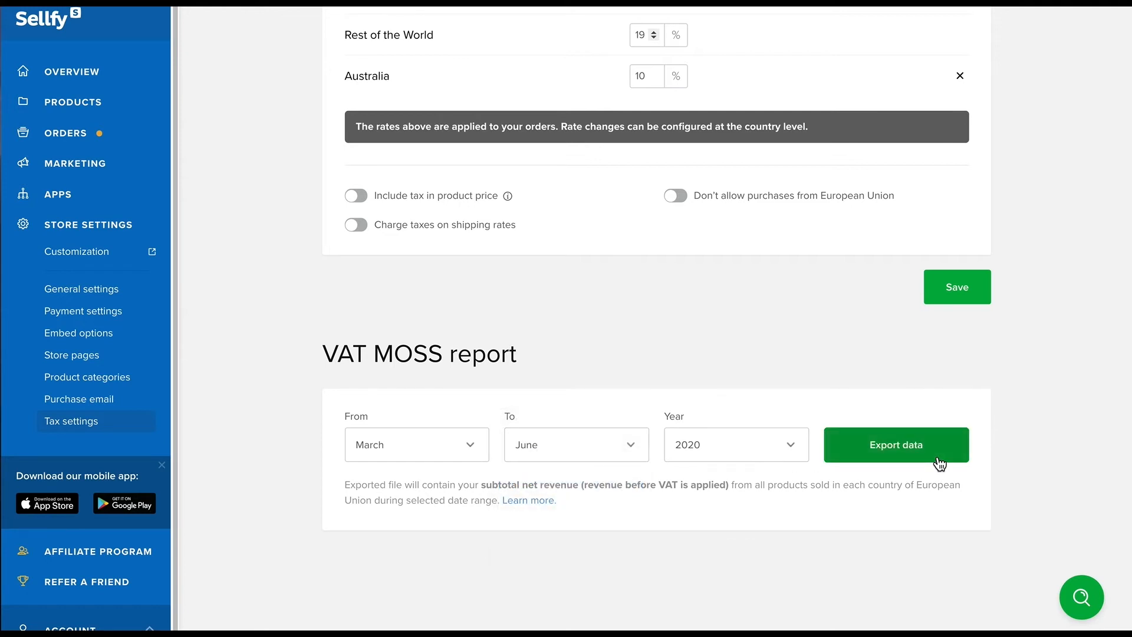
{"action": "left_click", "coordinate": [895, 445]}
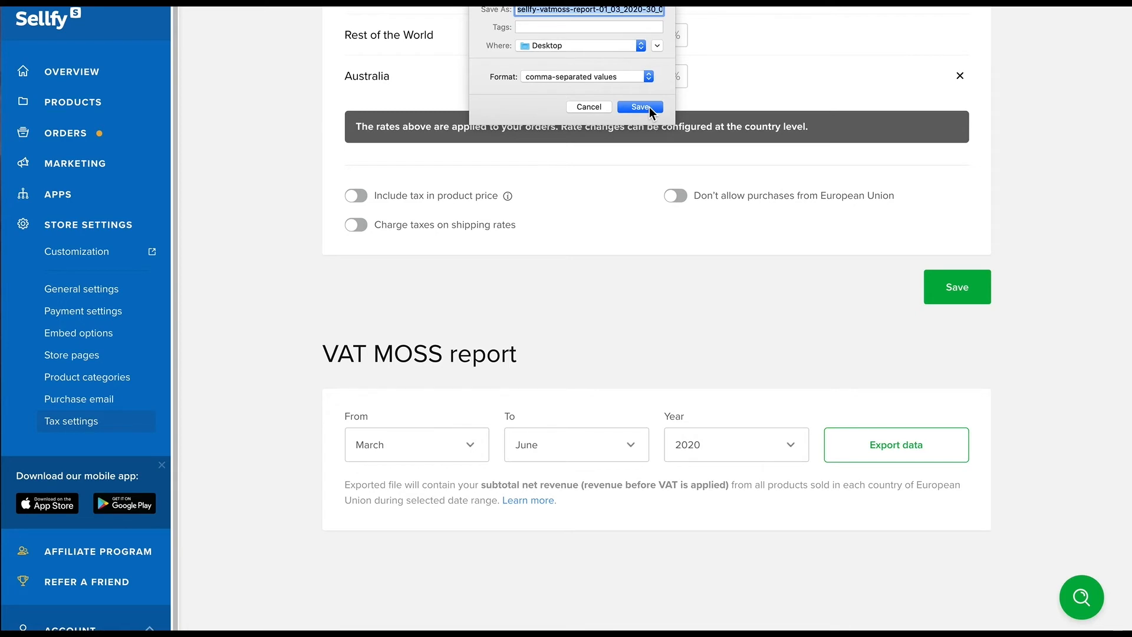
{"action": "left_click", "coordinate": [639, 107]}
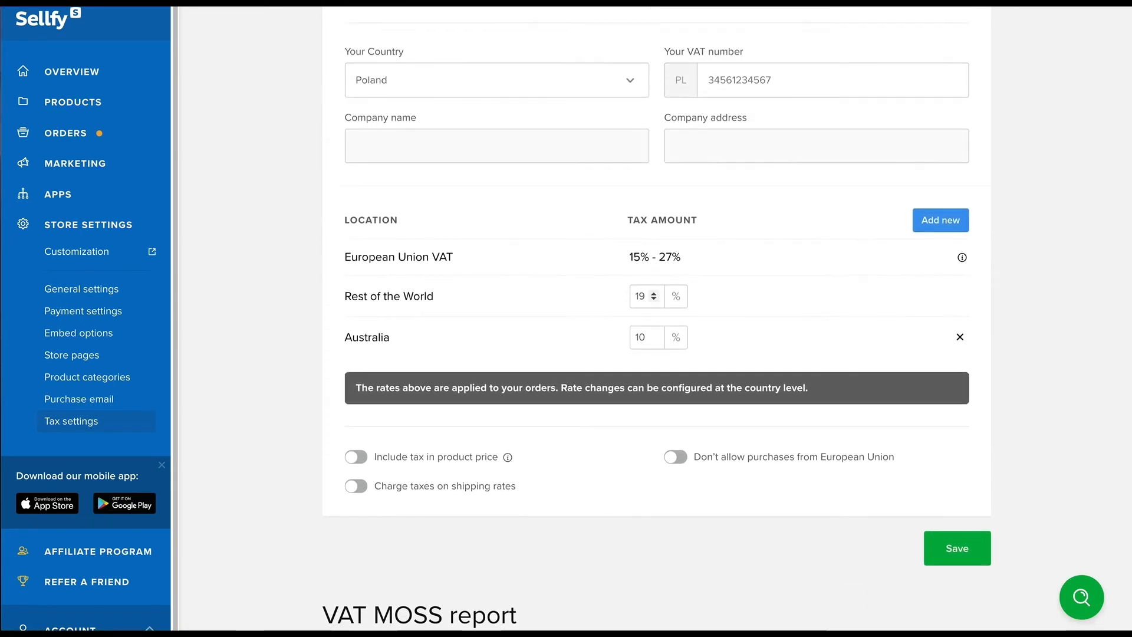
{"action": "scroll", "scroll_direction": "up", "scroll_amount": 3}
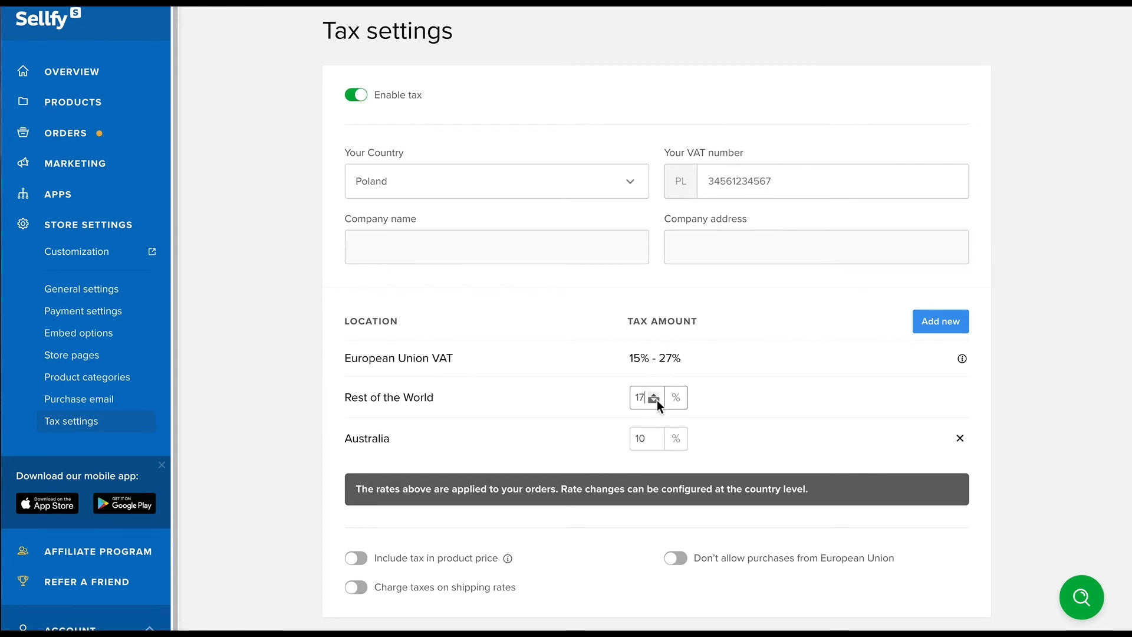
{"action": "left_click", "coordinate": [655, 401]}
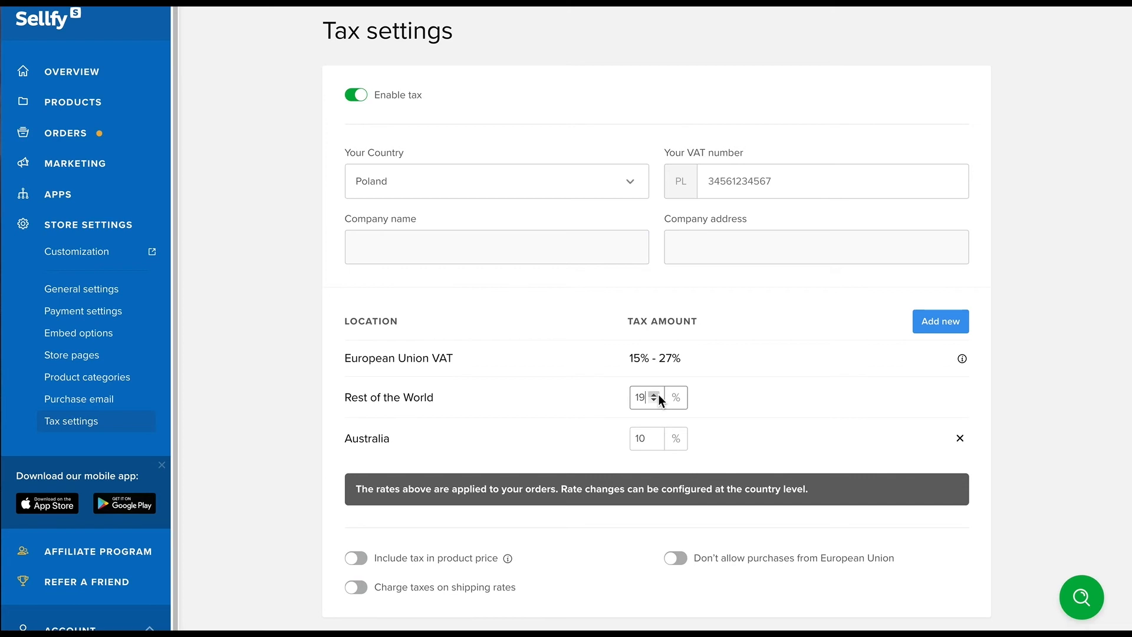
- Start a new tax location set to United States, state Alabama
{"action": "left_click", "coordinate": [940, 320]}
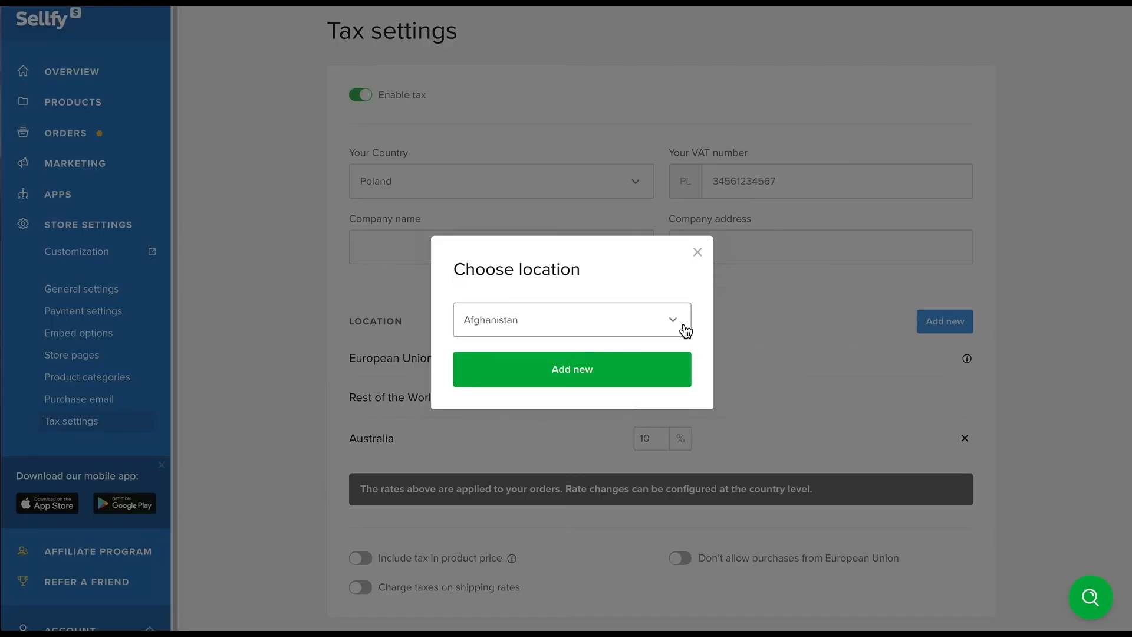
{"action": "left_click", "coordinate": [570, 320]}
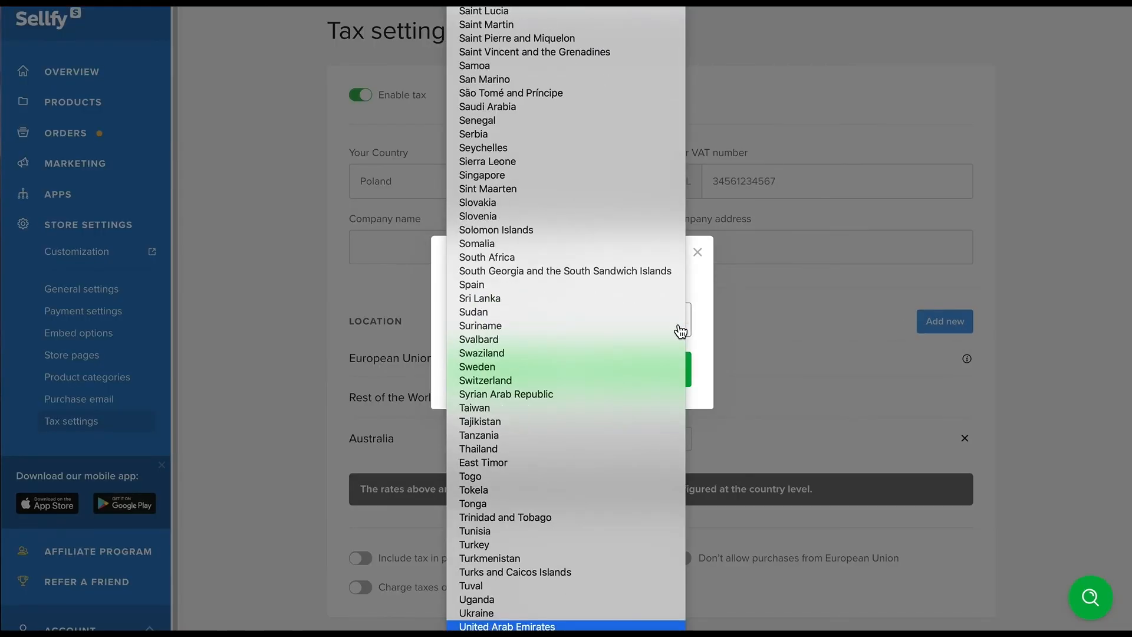
{"action": "scroll", "scroll_direction": "down", "scroll_amount": 3}
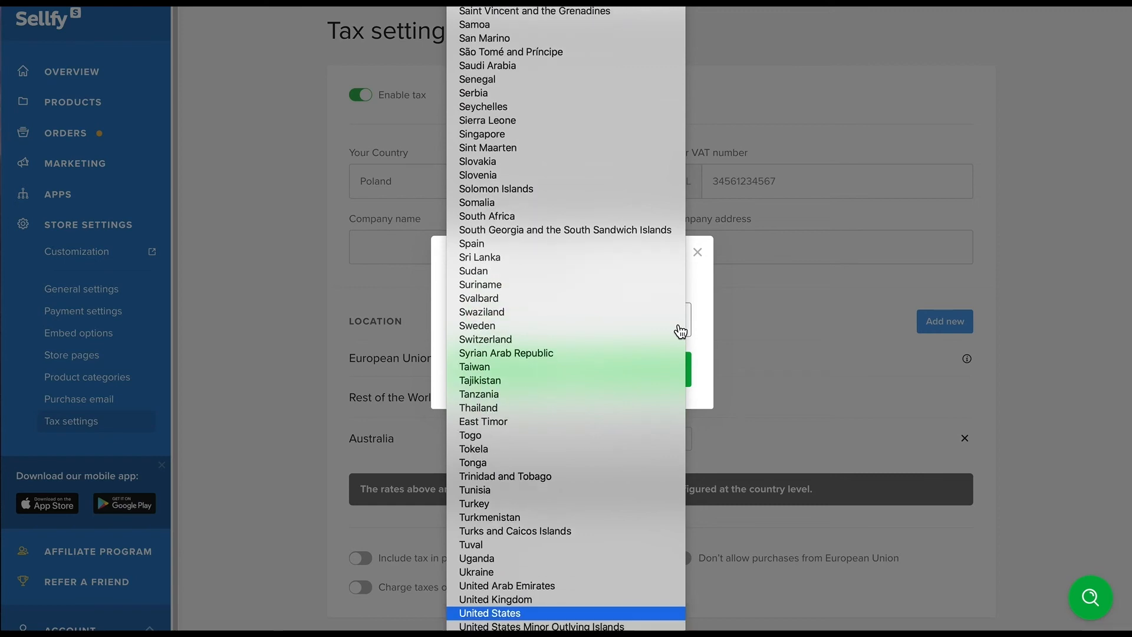
{"action": "left_click", "coordinate": [489, 612]}
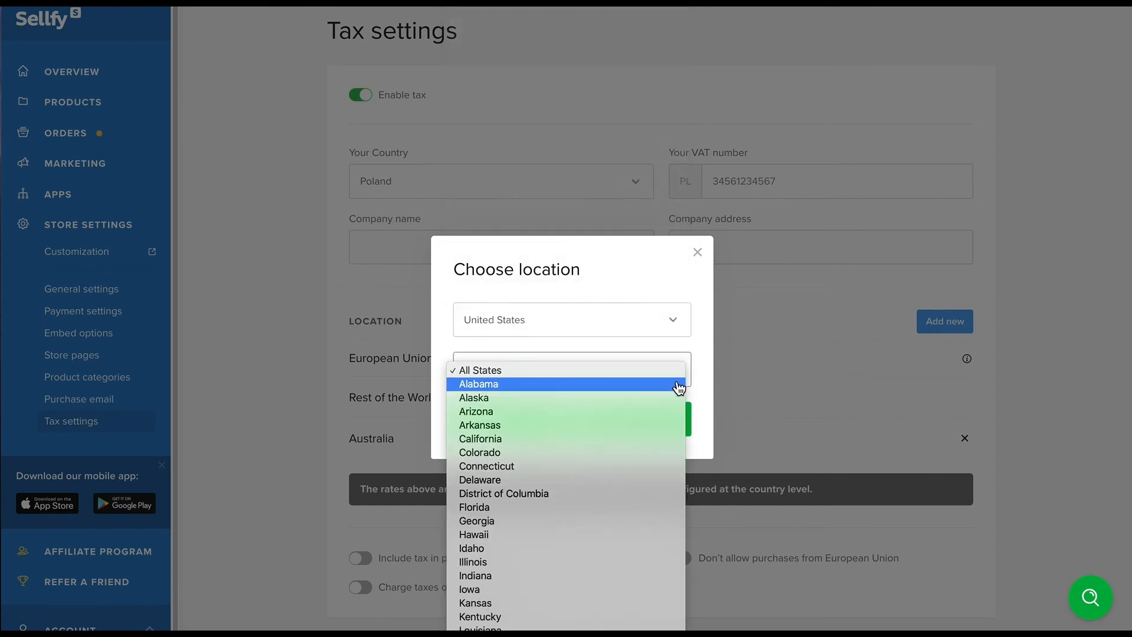
{"action": "left_click", "coordinate": [479, 383]}
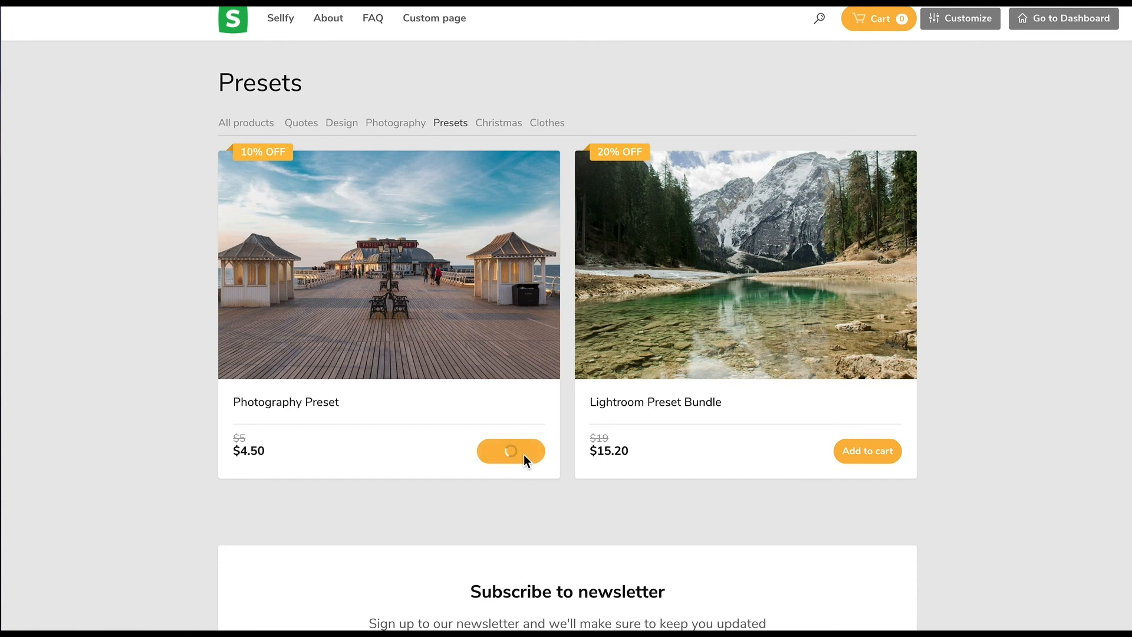
- Confirm the Alabama, US location at a 4% rate with tax included in product price
{"action": "left_click", "coordinate": [511, 450]}
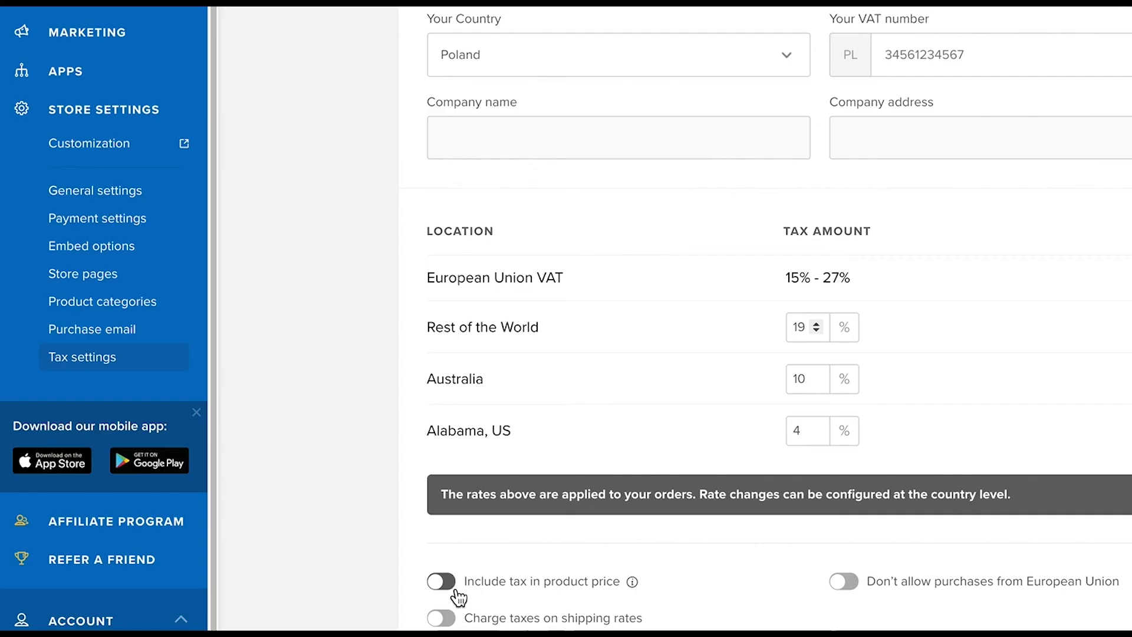
{"action": "left_click", "coordinate": [440, 581]}
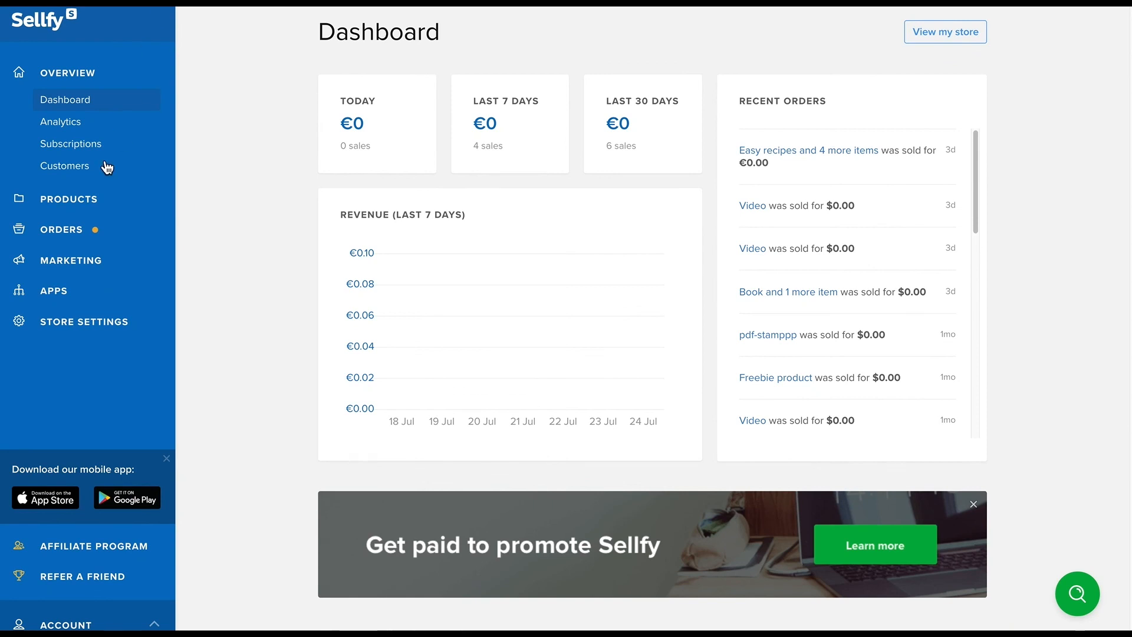
- Visit the Orders export page, then open Sellfy Docs and start a help search
{"action": "left_click", "coordinate": [61, 229]}
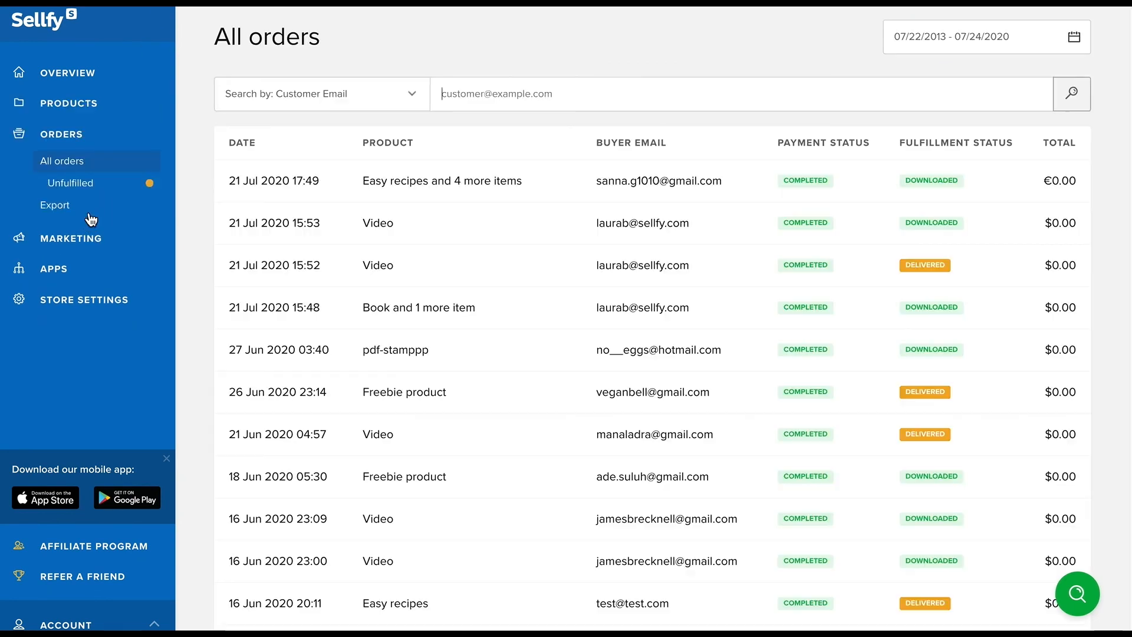
{"action": "left_click", "coordinate": [55, 204]}
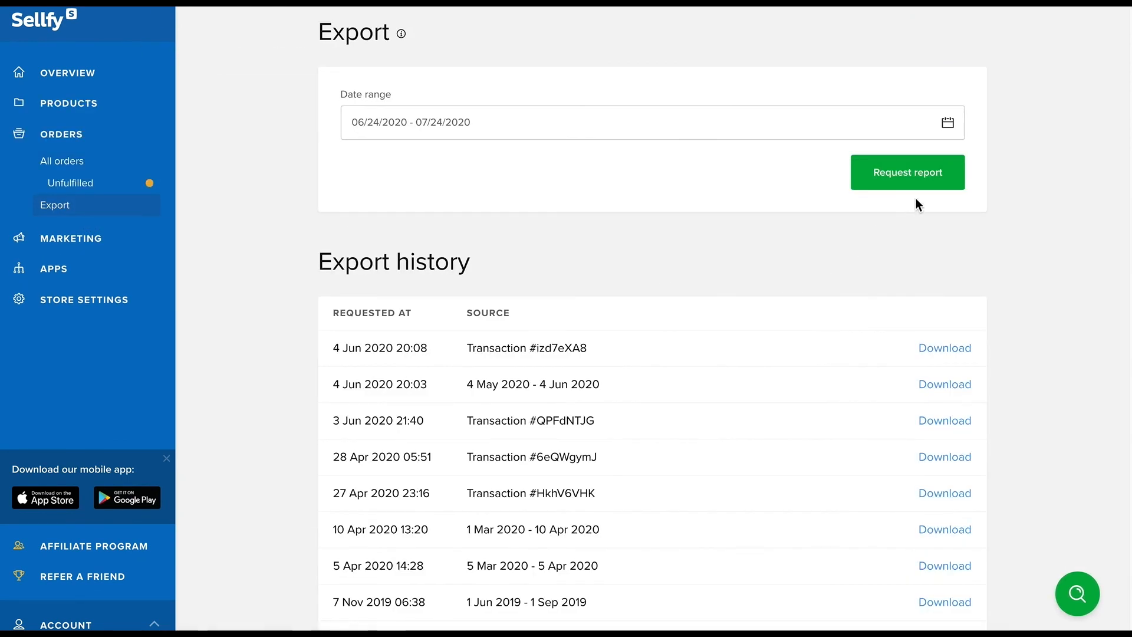
{"action": "left_click", "coordinate": [907, 172]}
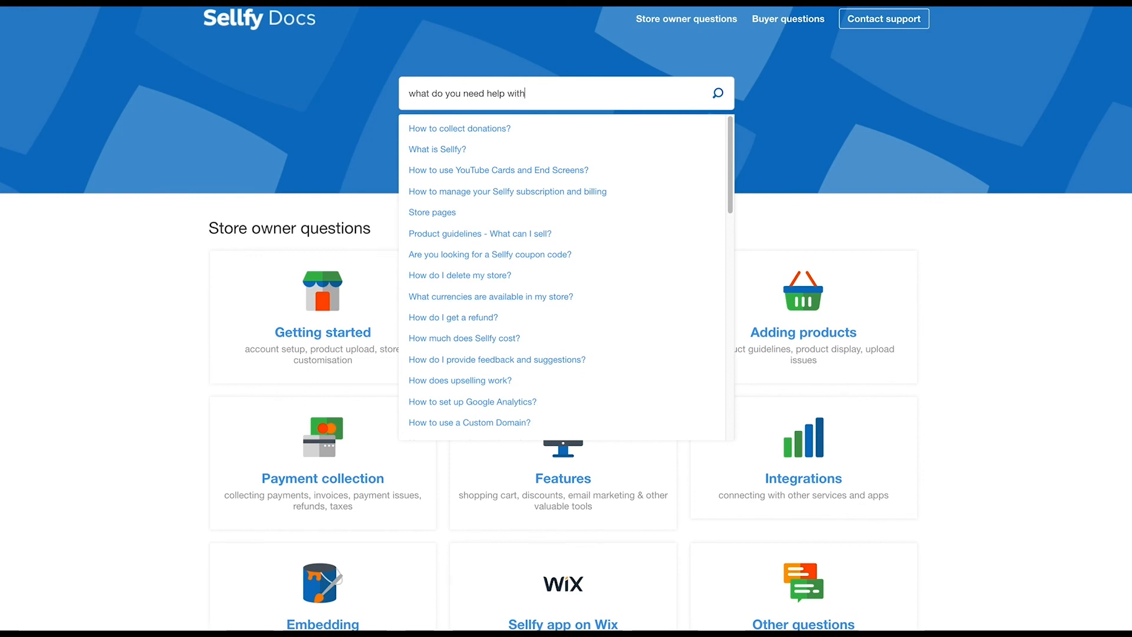
{"action": "type", "text": "?"}
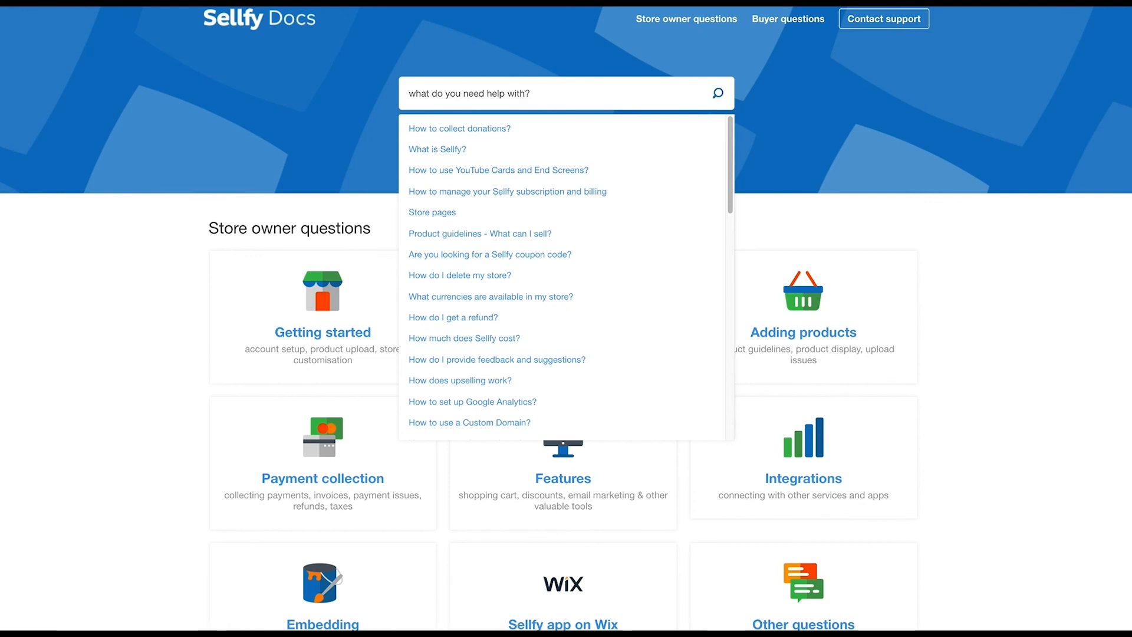